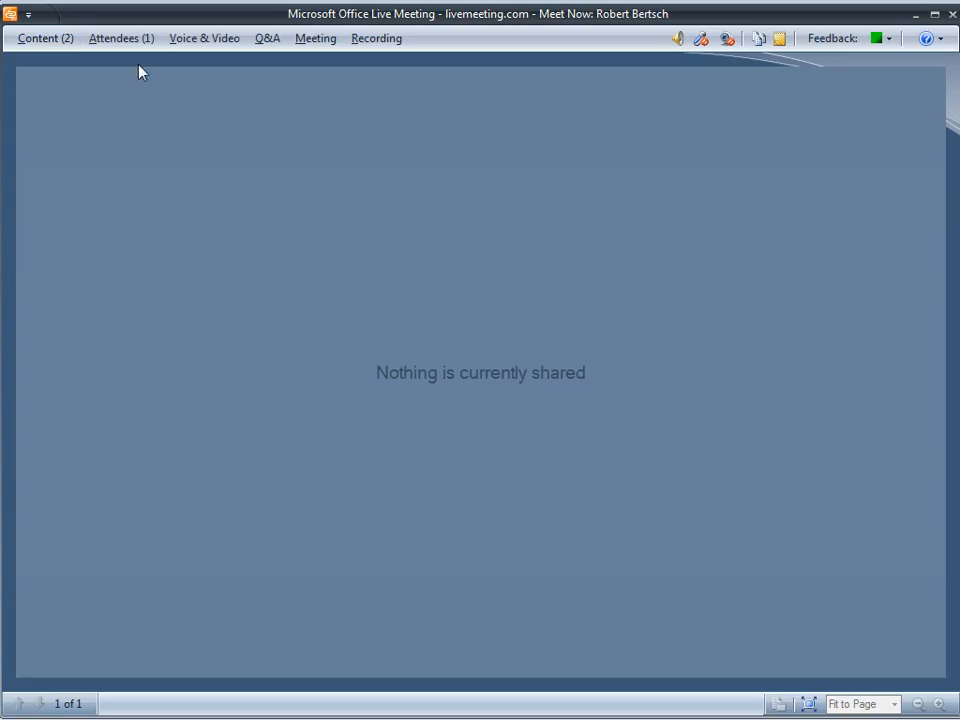
mouse_move(45, 38)
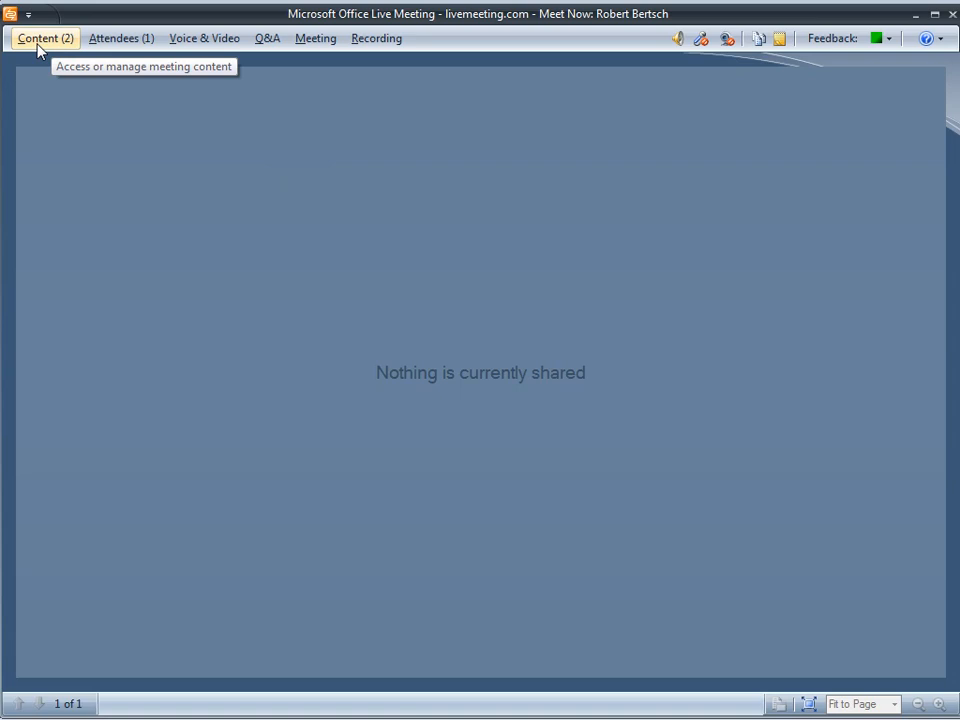
Open the Content panel and its Share dropdown to view shareable programs.
left_click(44, 38)
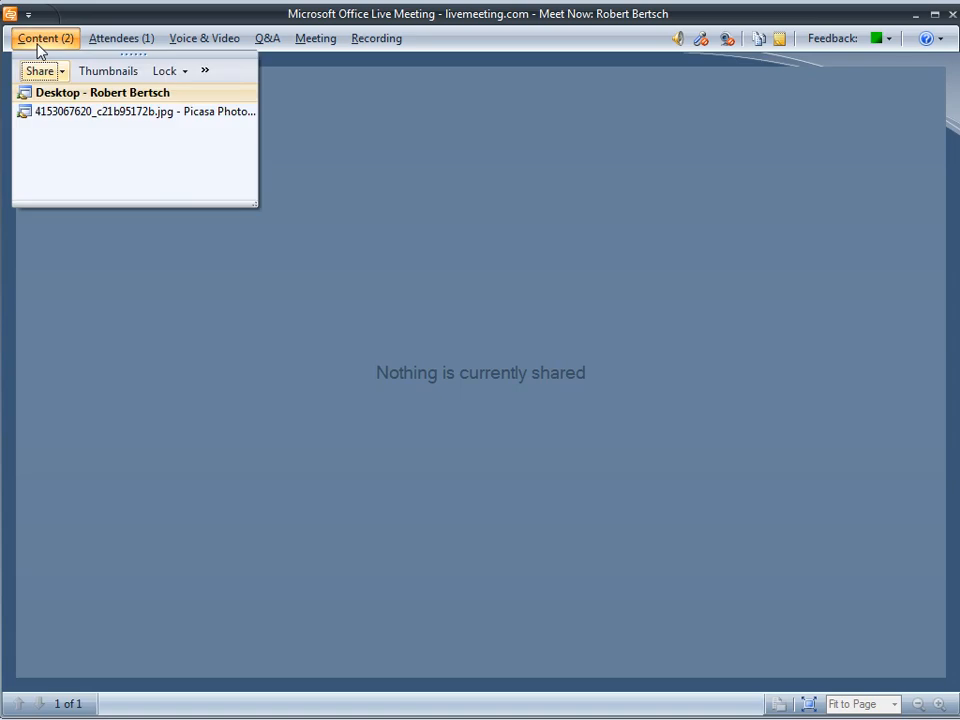
mouse_move(68, 77)
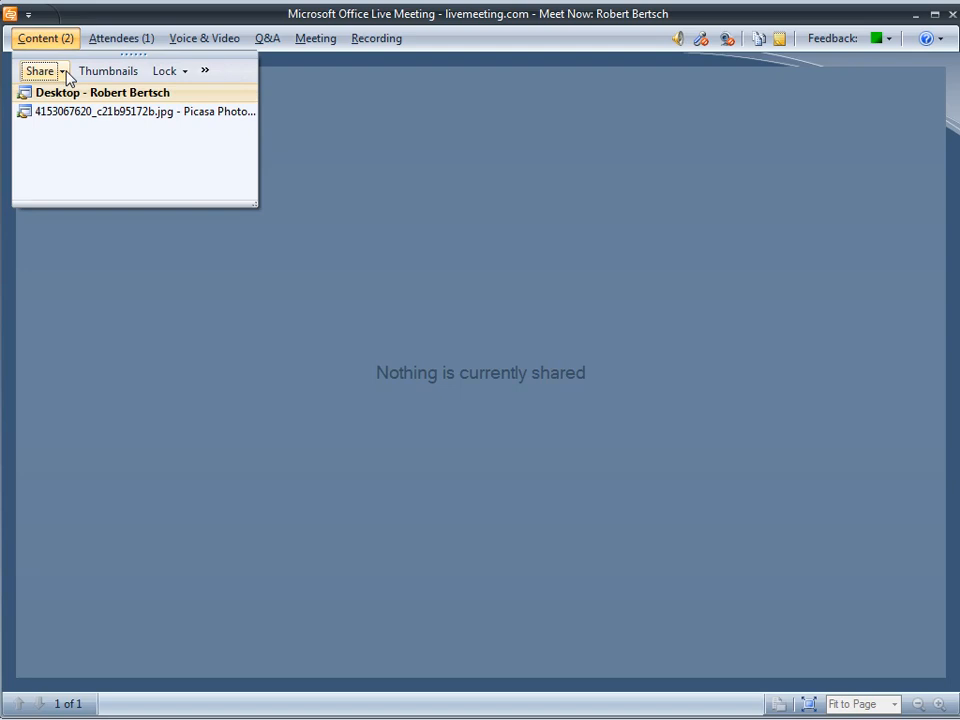
left_click(40, 70)
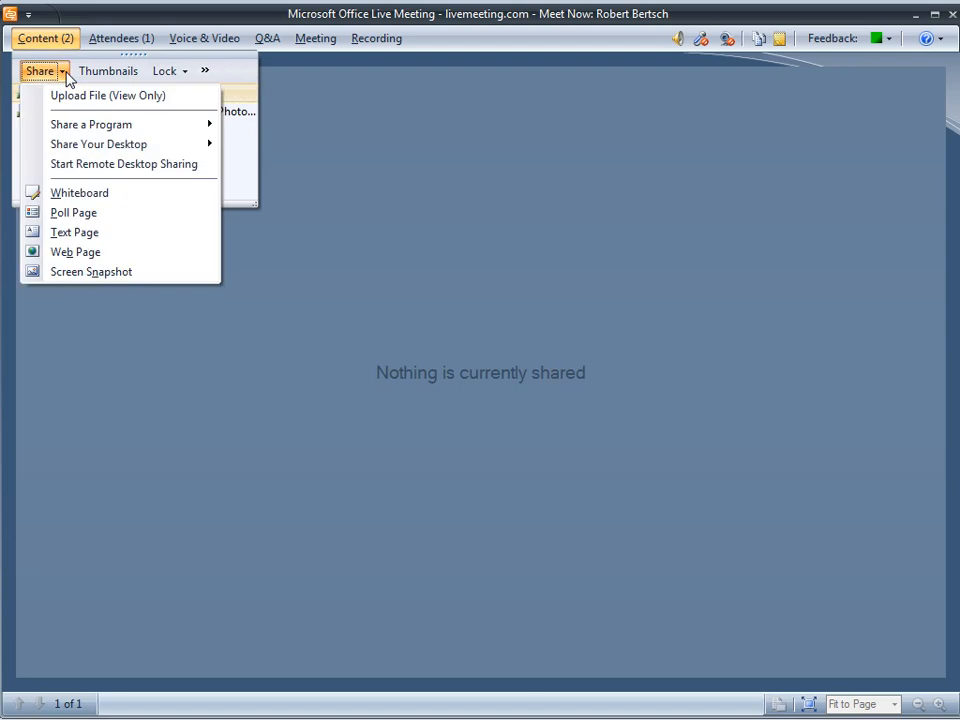
mouse_move(91, 124)
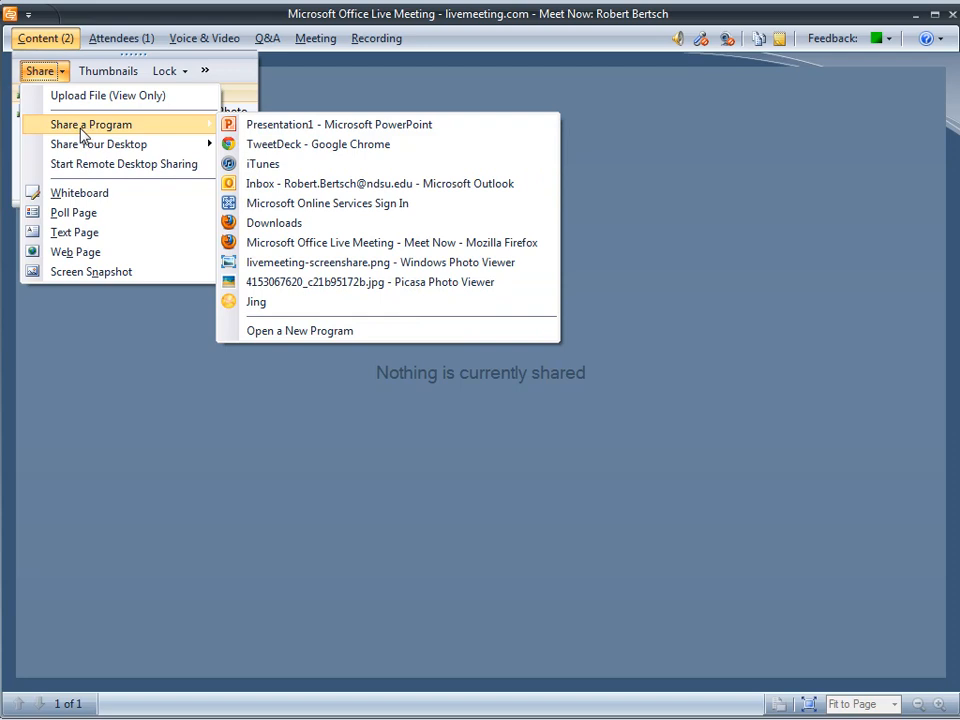
mouse_move(303, 281)
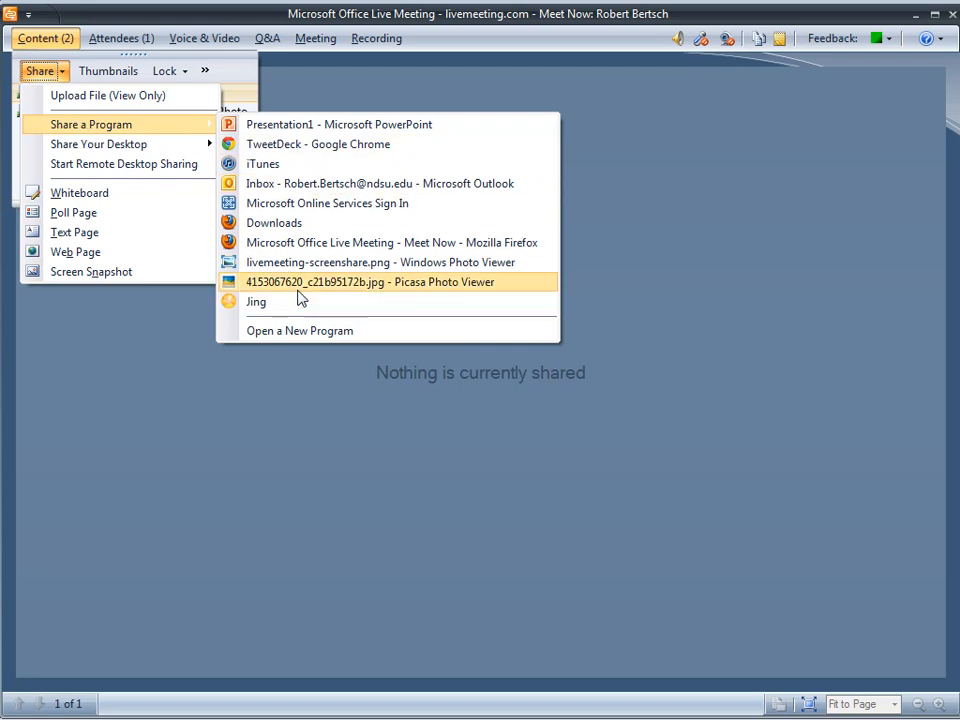
mouse_move(320, 288)
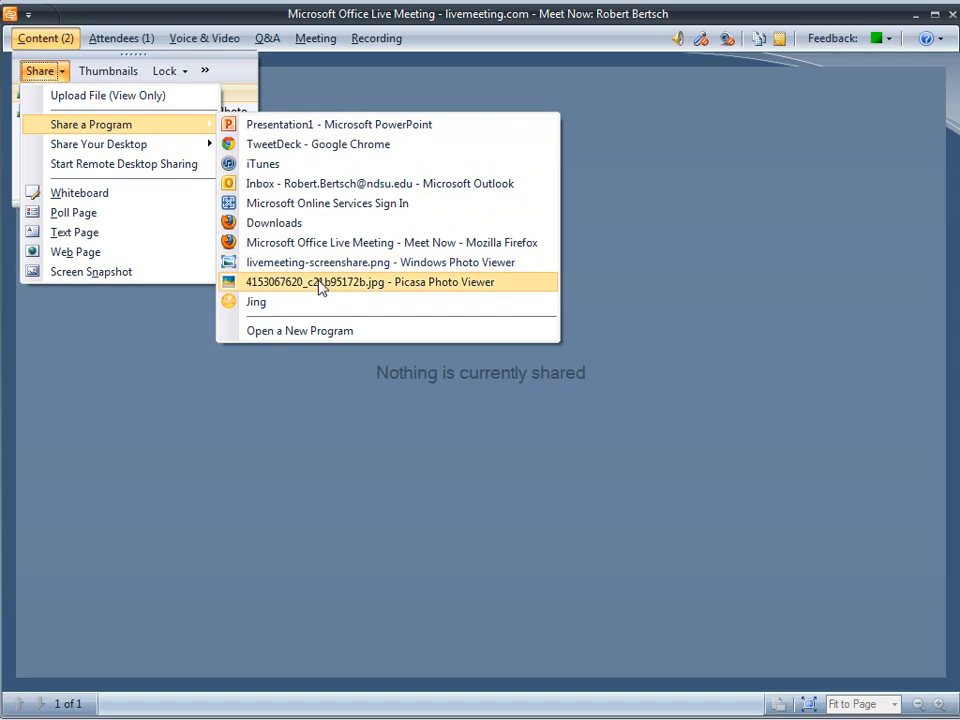
mouse_move(380, 292)
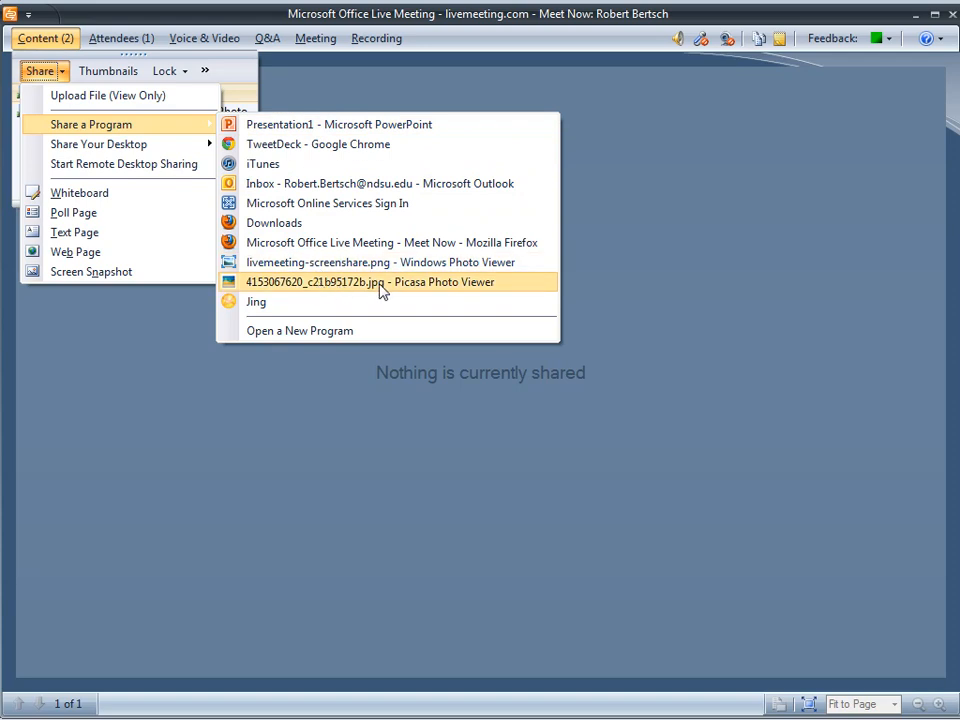
mouse_move(491, 291)
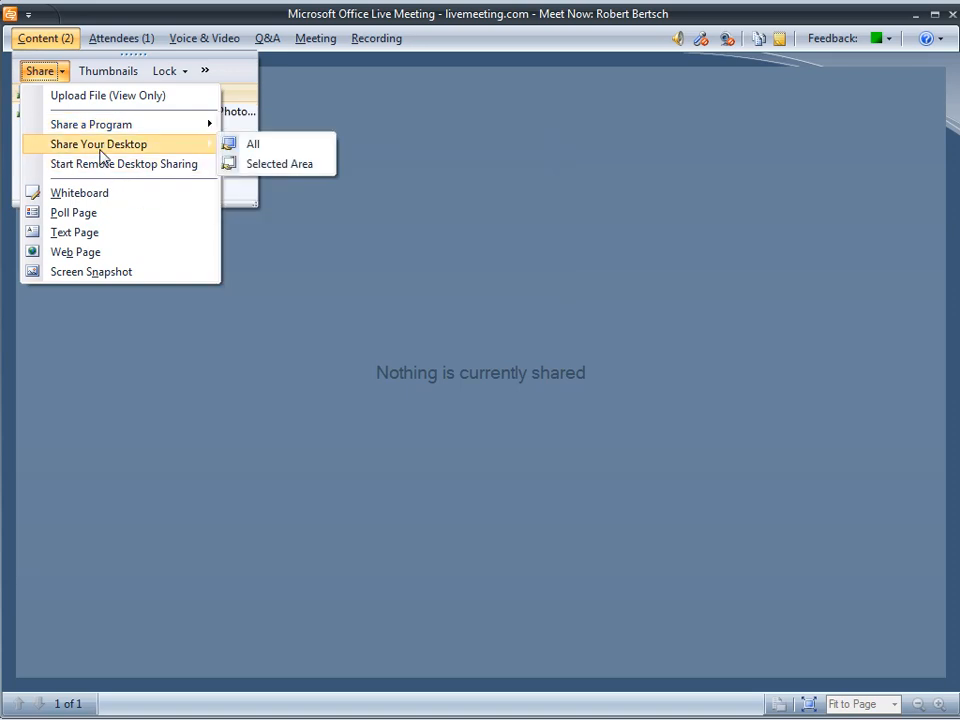
mouse_move(253, 143)
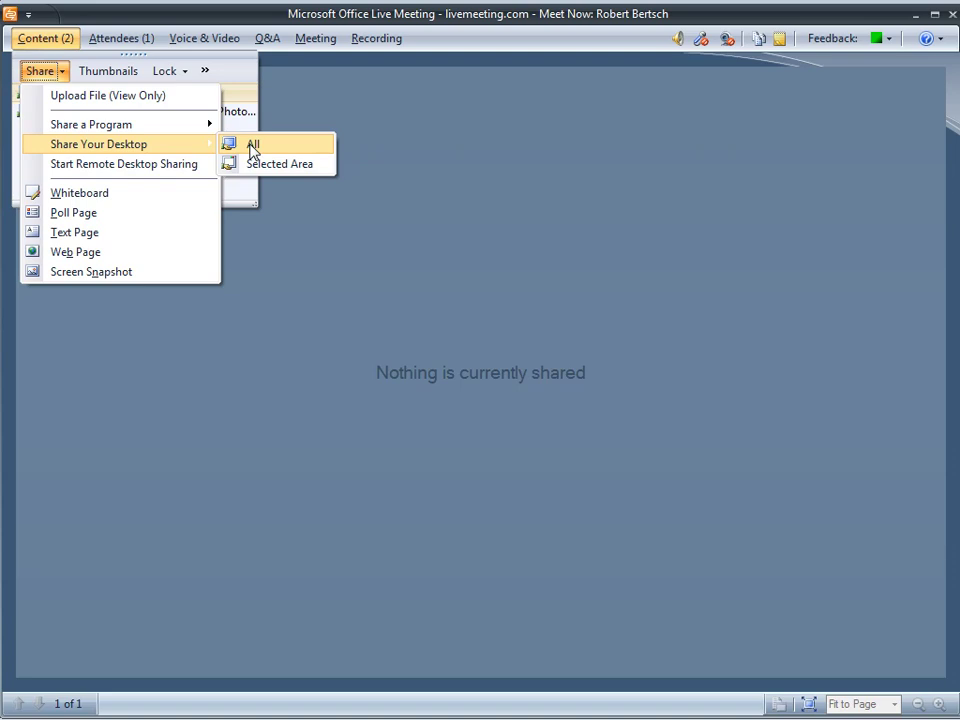
mouse_move(857, 104)
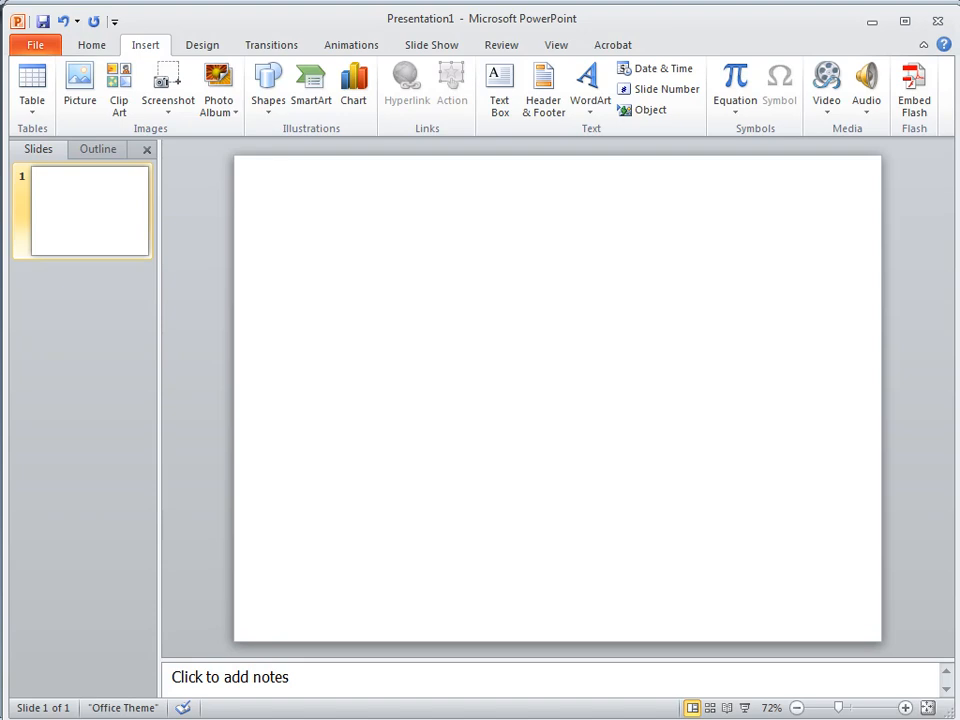
mouse_move(112, 124)
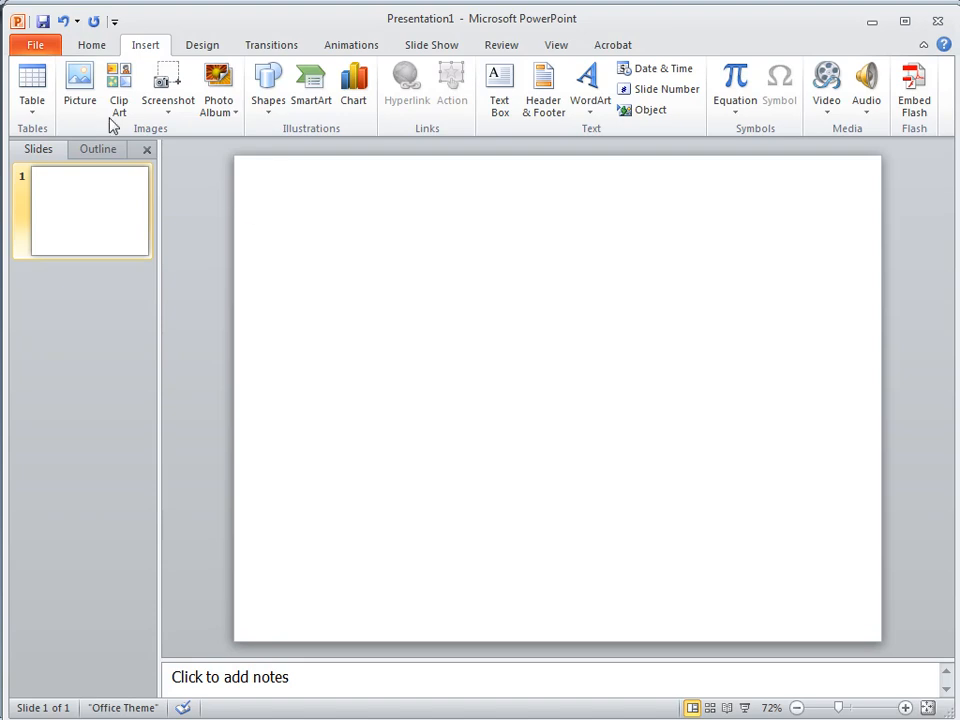
mouse_move(79, 82)
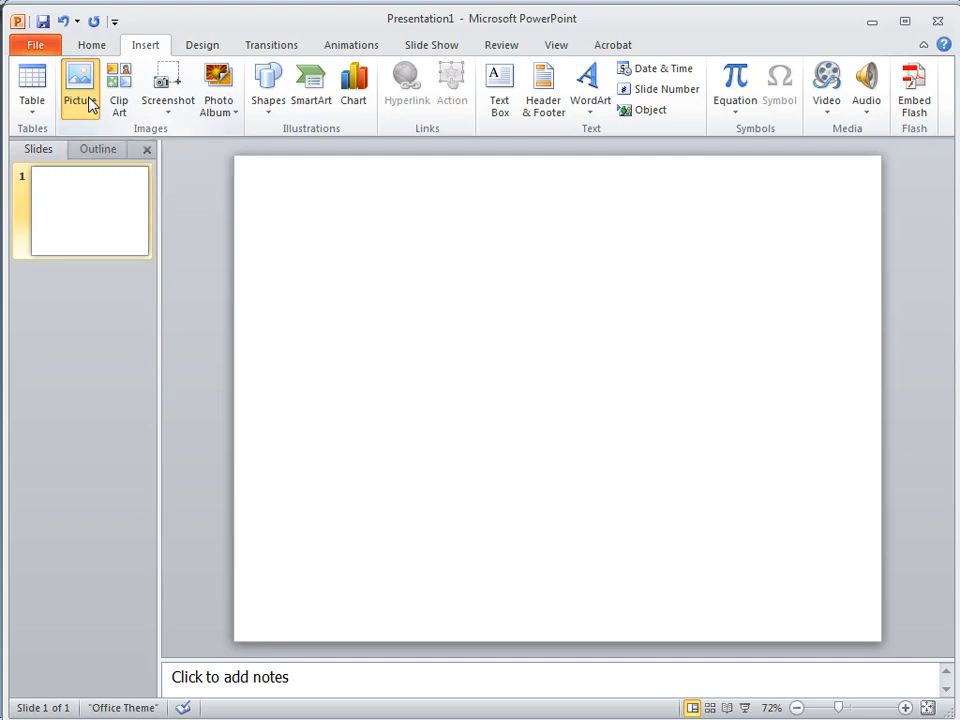
Open the Insert Picture dialog from the Insert tab.
left_click(79, 90)
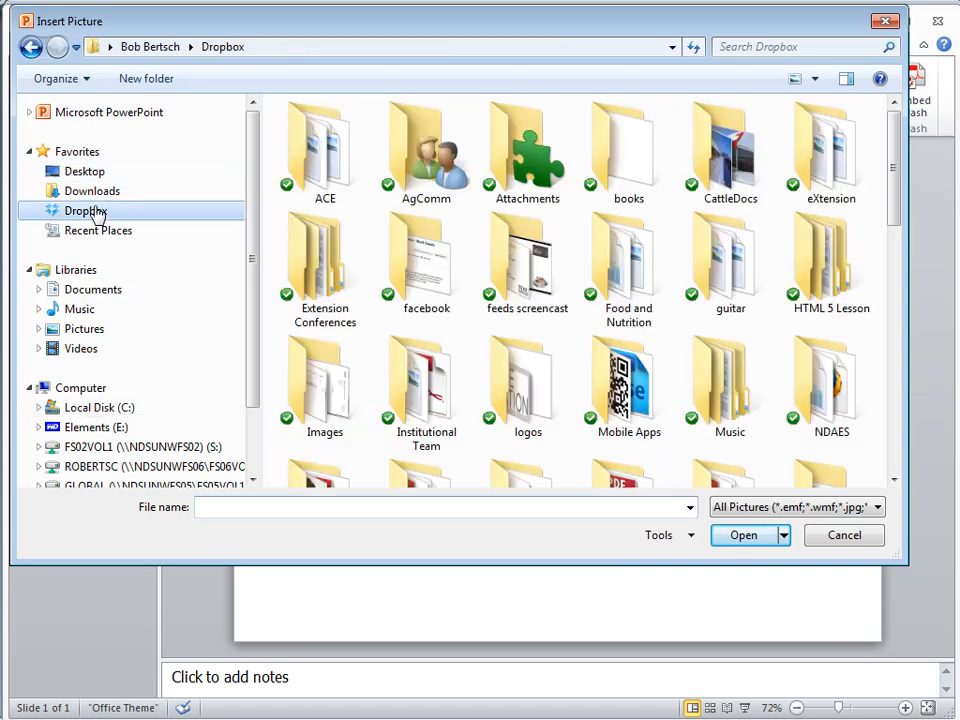
Insert the Dropbox photo of the girl on the orange tractor into the slide.
scroll("down", 3)
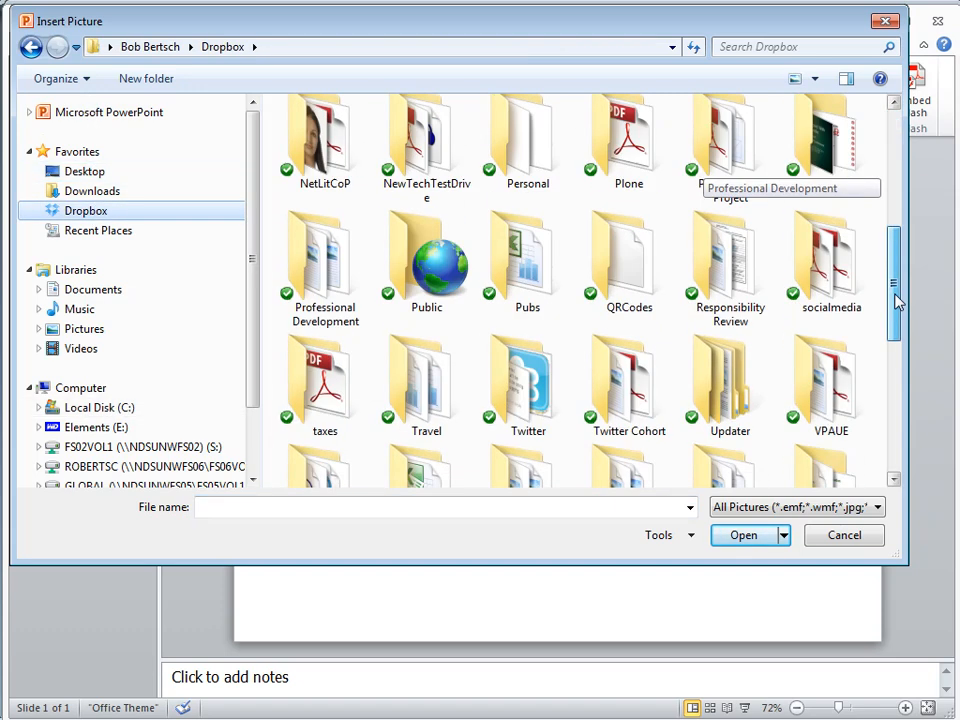
scroll("down", 3)
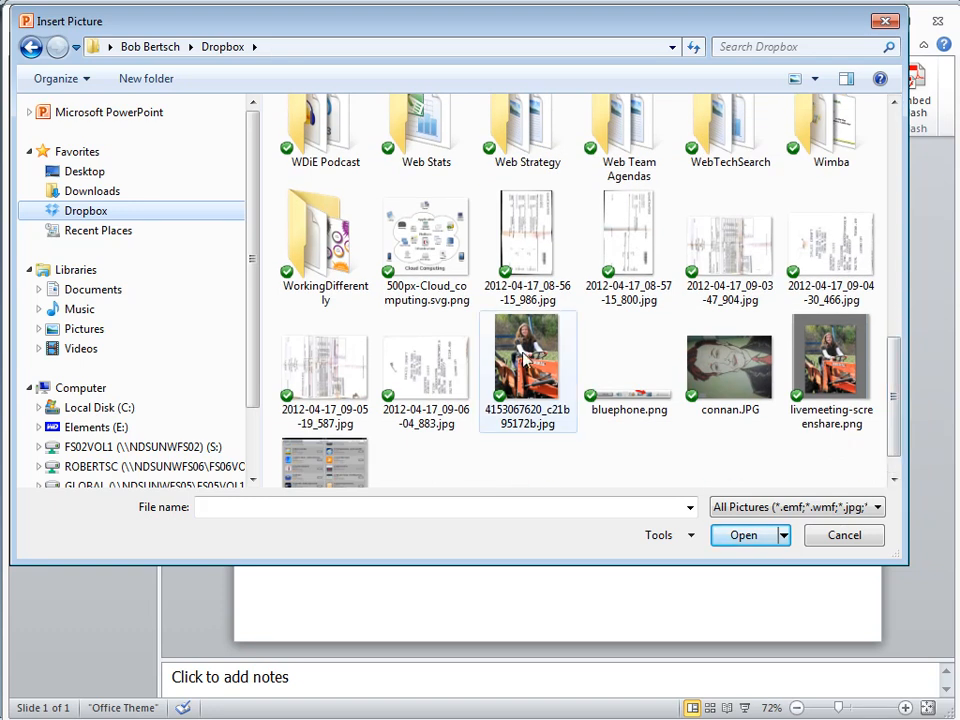
left_click(528, 360)
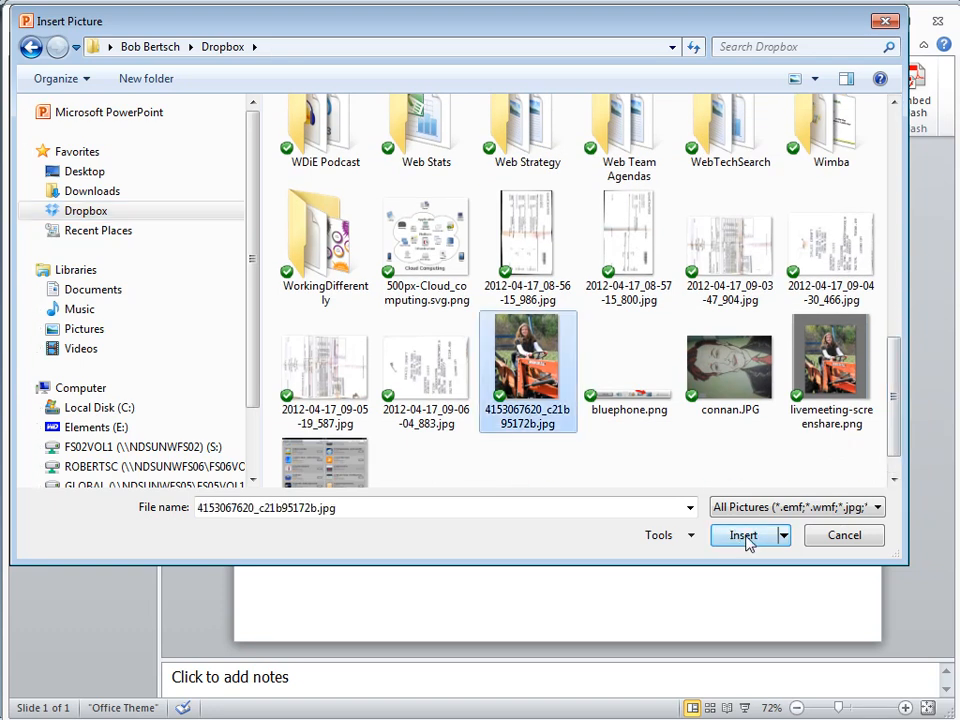
left_click(742, 535)
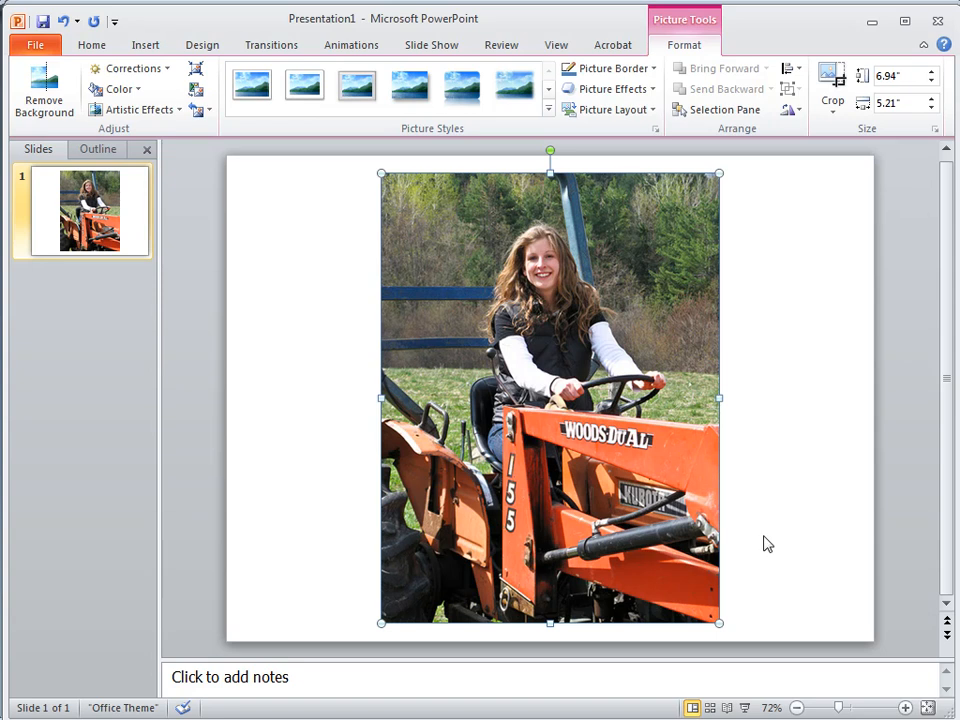
mouse_move(667, 377)
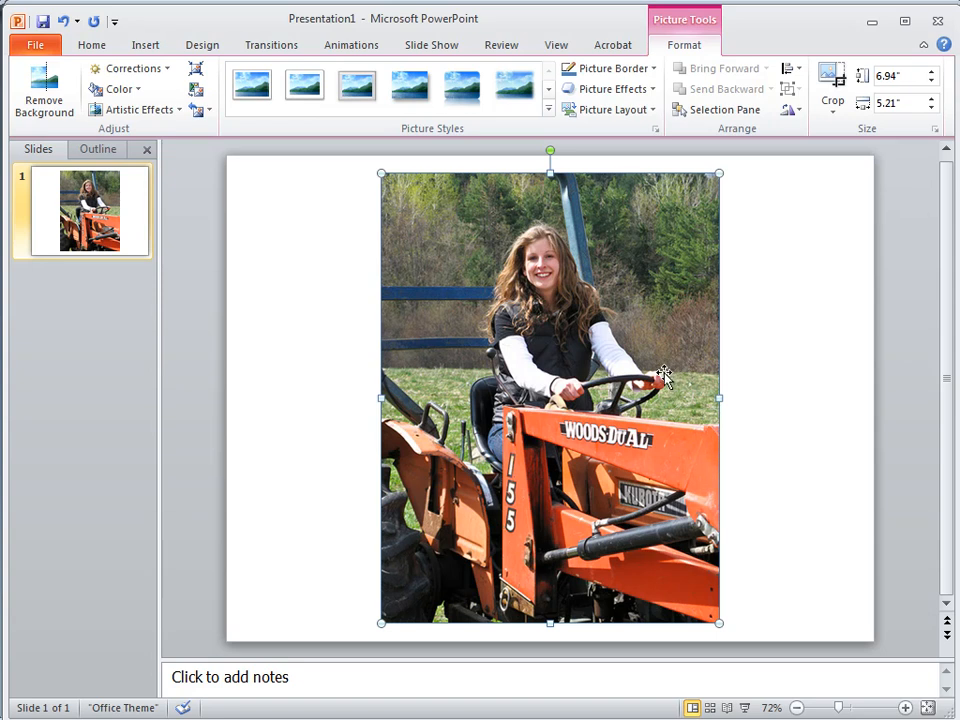
mouse_move(665, 385)
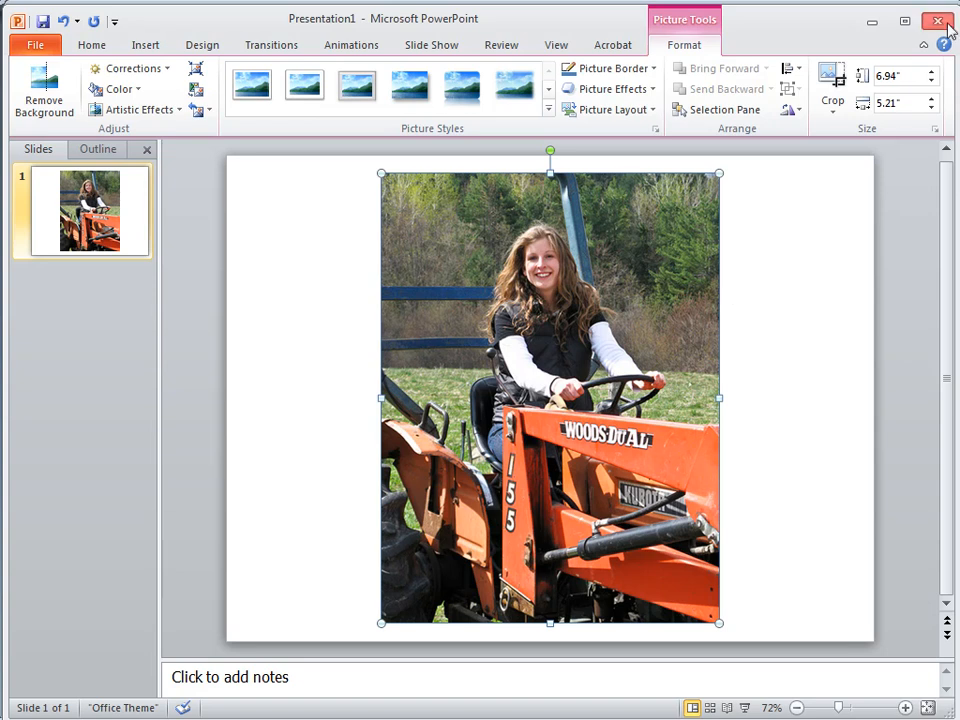
mouse_move(420, 428)
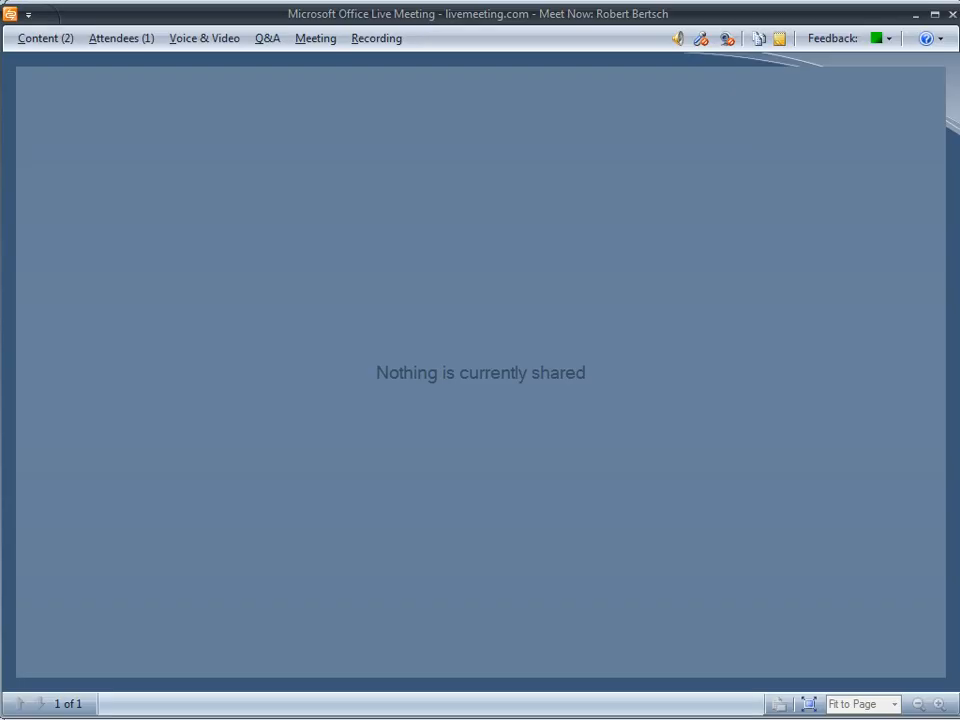
Choose Upload File (View Only) from the Content menu's Share options.
left_click(45, 38)
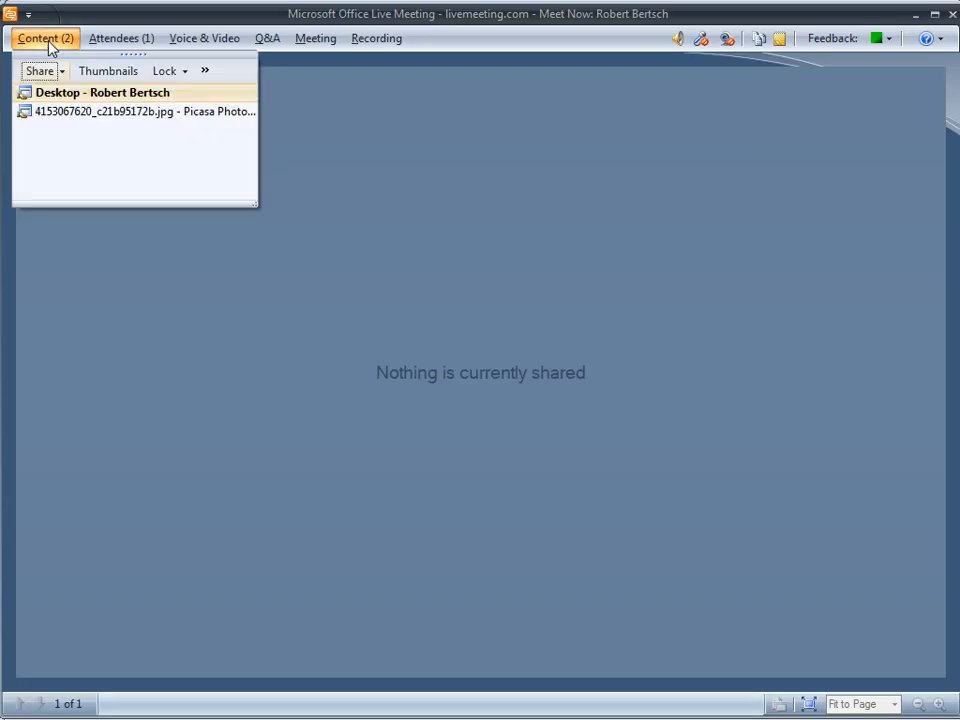
left_click(40, 71)
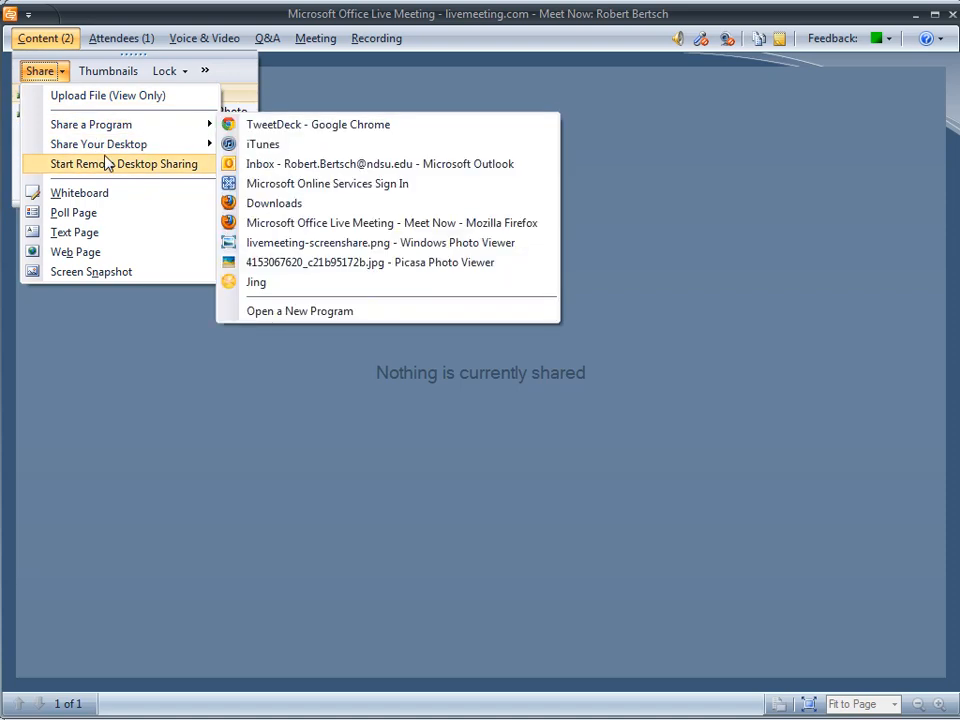
mouse_move(108, 95)
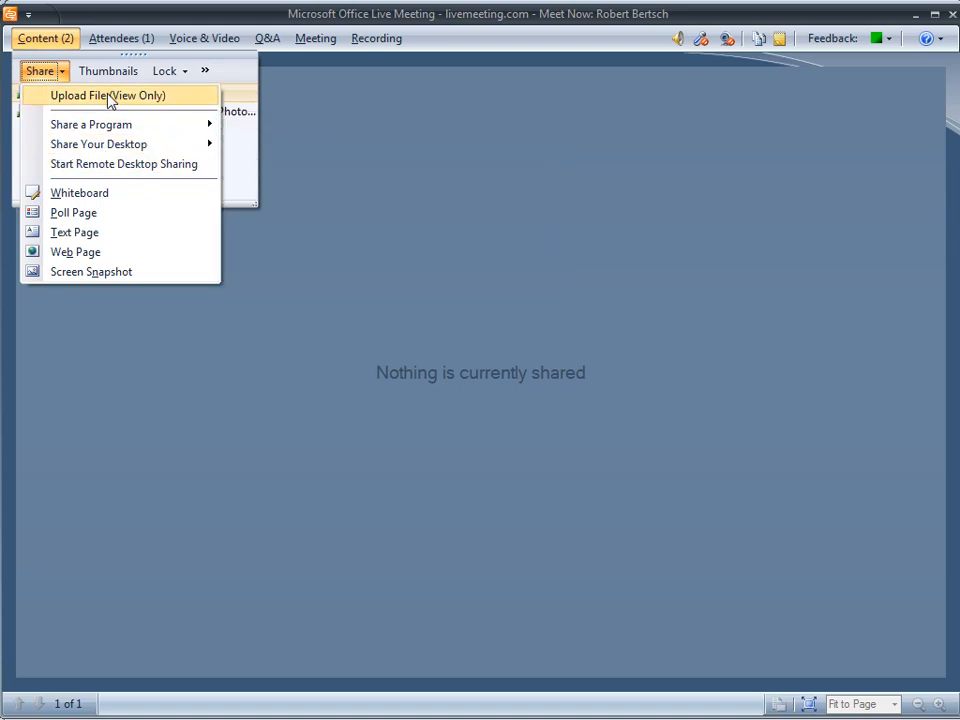
left_click(108, 95)
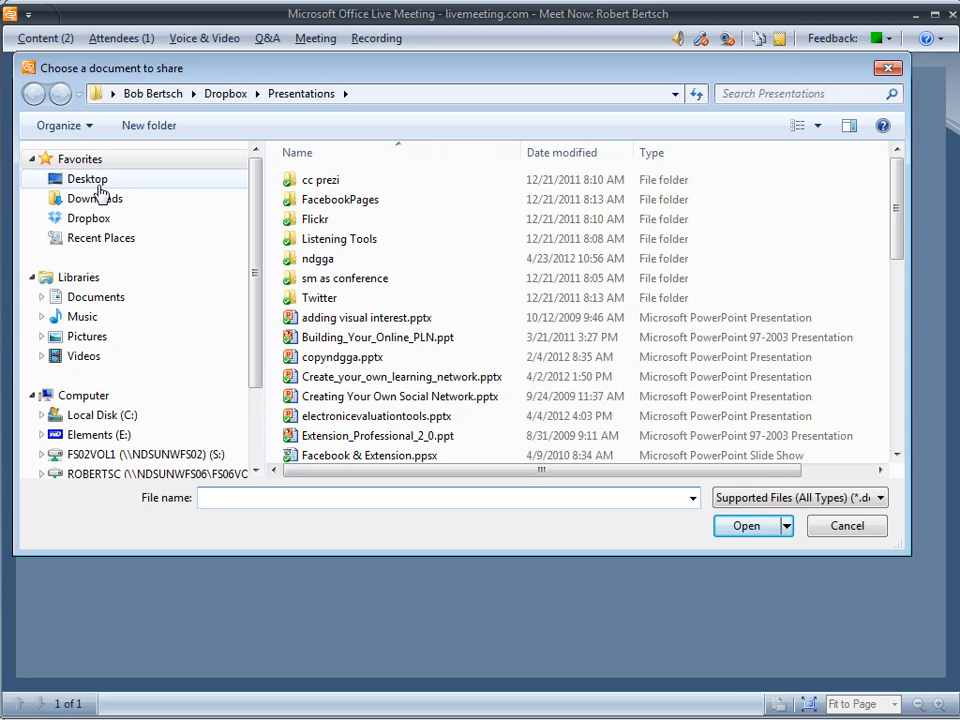
Upload test.pptx from the Desktop and accept the upload warning.
left_click(87, 178)
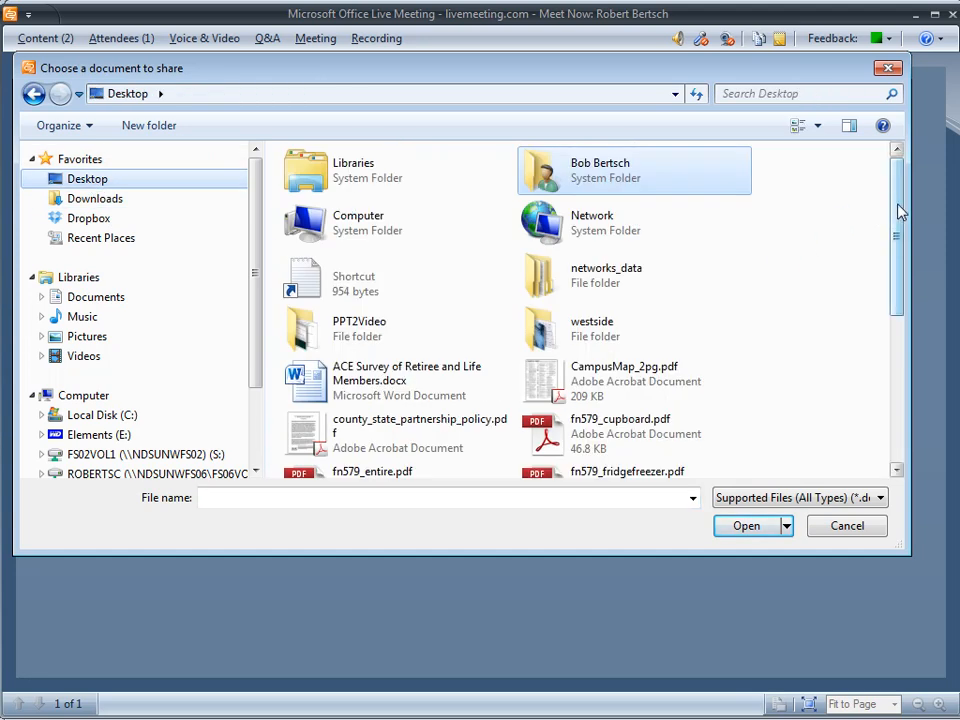
scroll("down", 3)
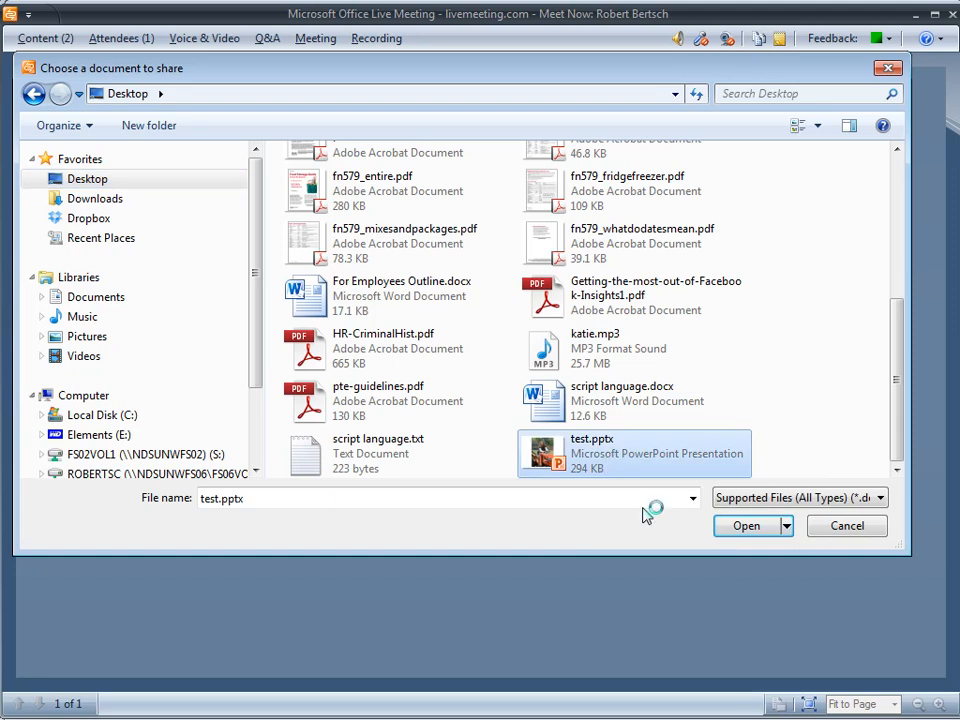
left_click(746, 525)
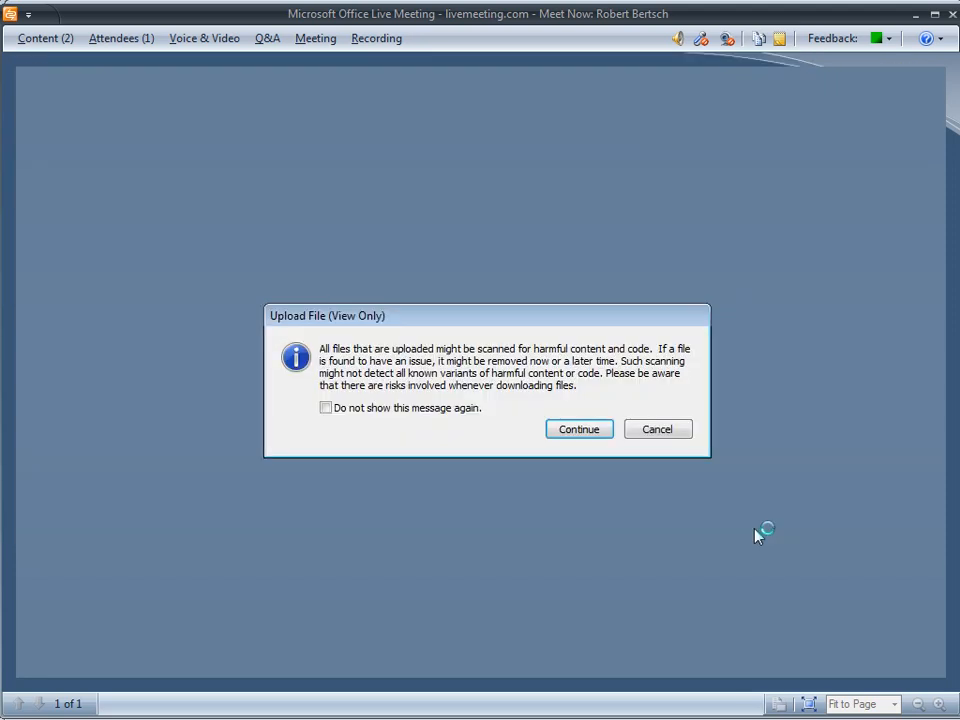
left_click(578, 429)
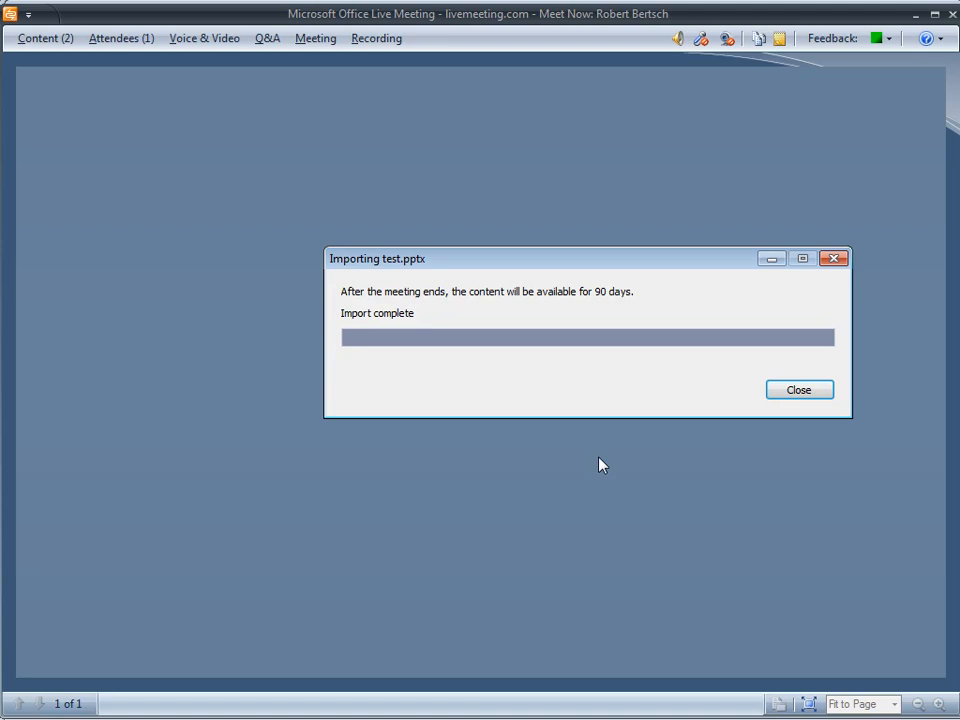
Close the completed 'Importing test.pptx' dialog.
left_click(798, 389)
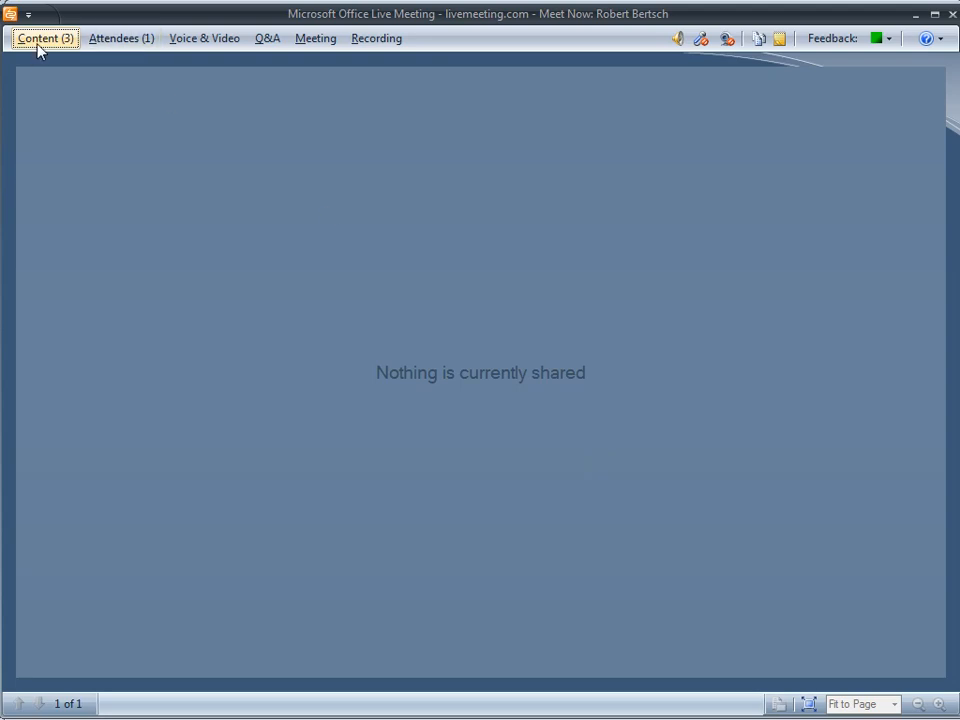
Share test.pptx from the Content menu to show the tractor slide.
left_click(44, 38)
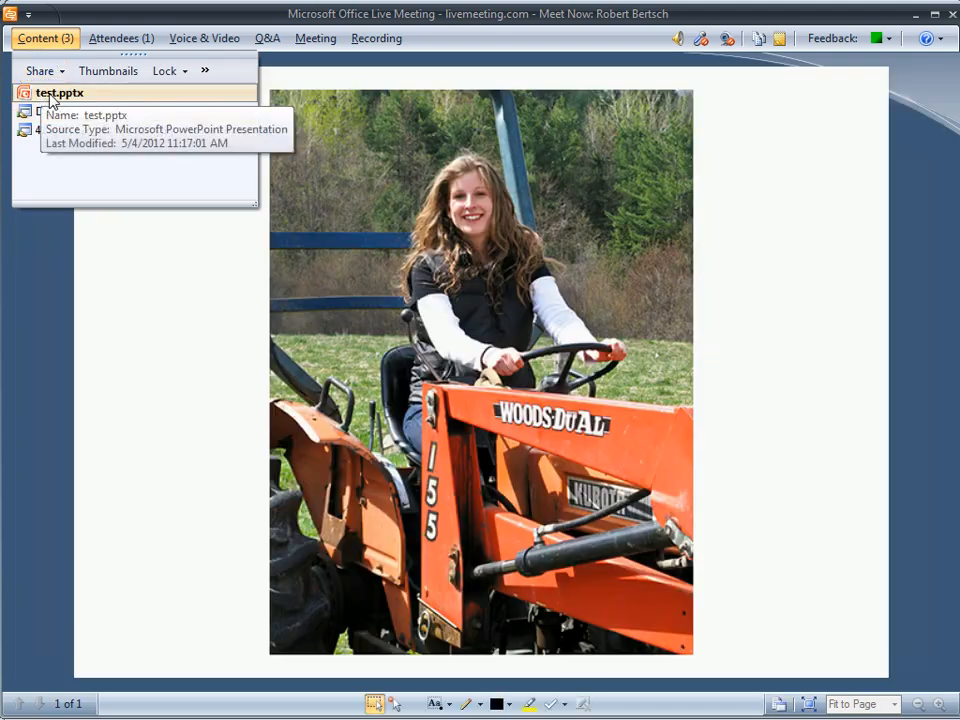
mouse_move(138, 135)
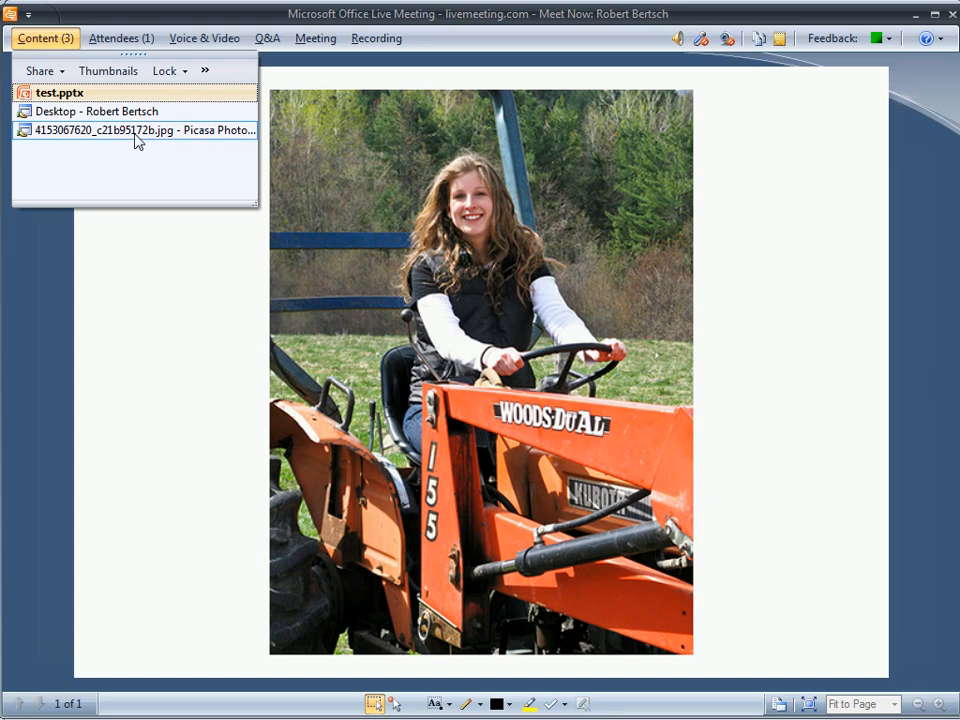